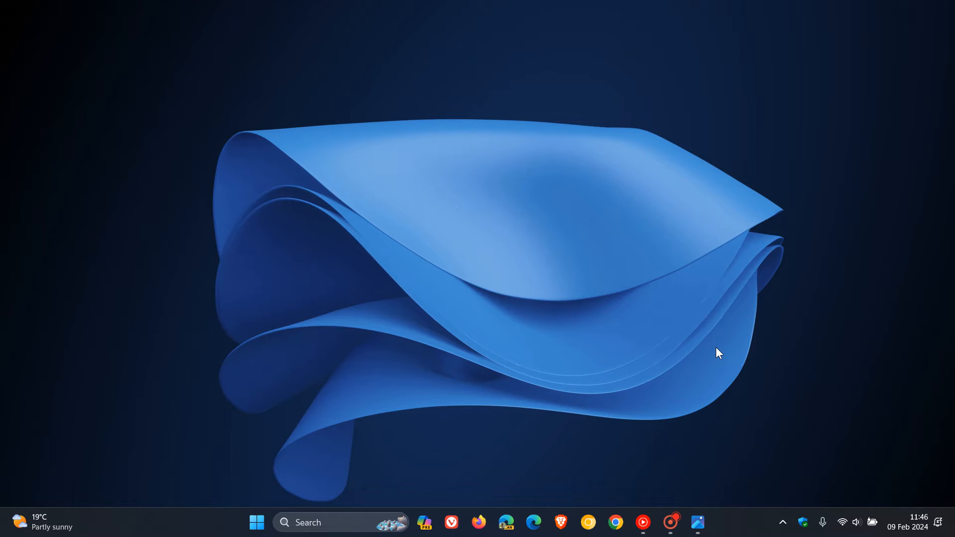
mouse_move(729, 233)
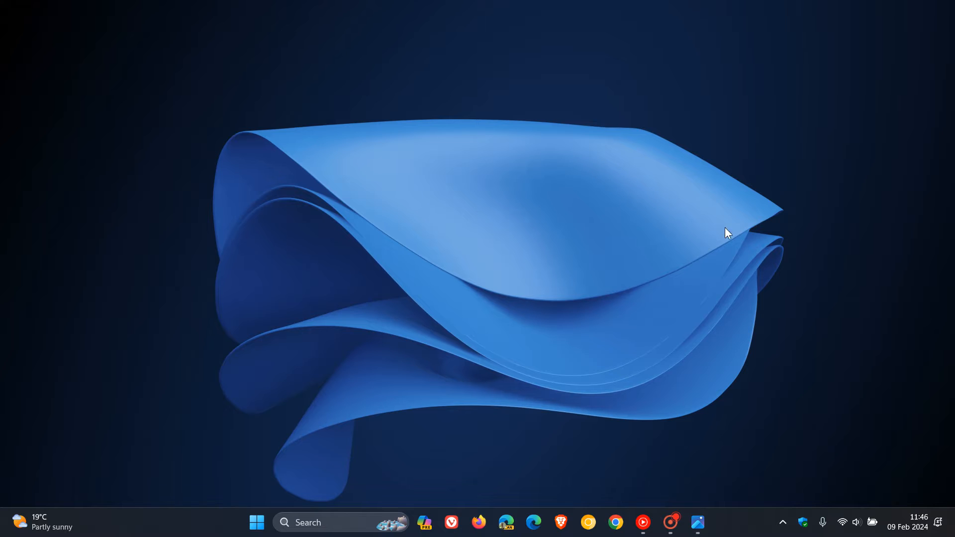
mouse_move(674, 233)
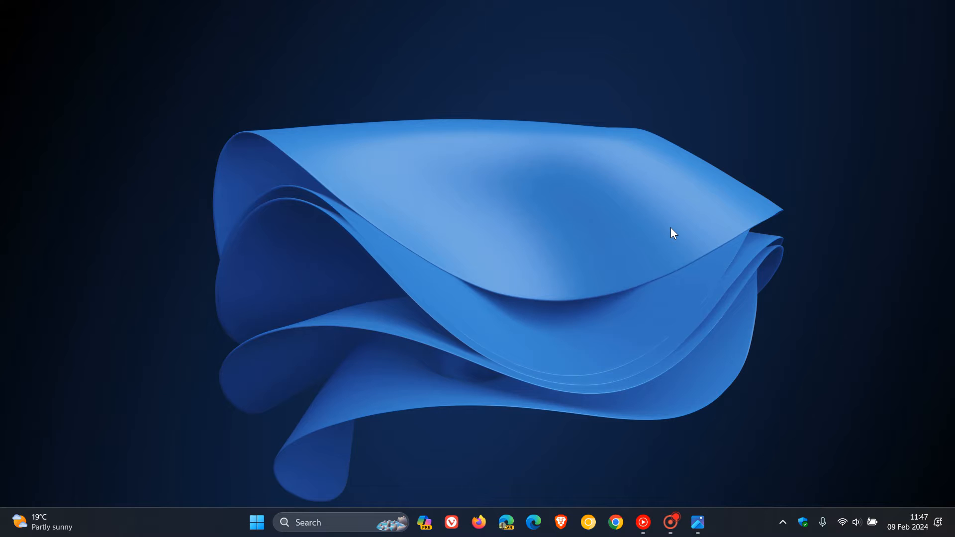
mouse_move(397, 276)
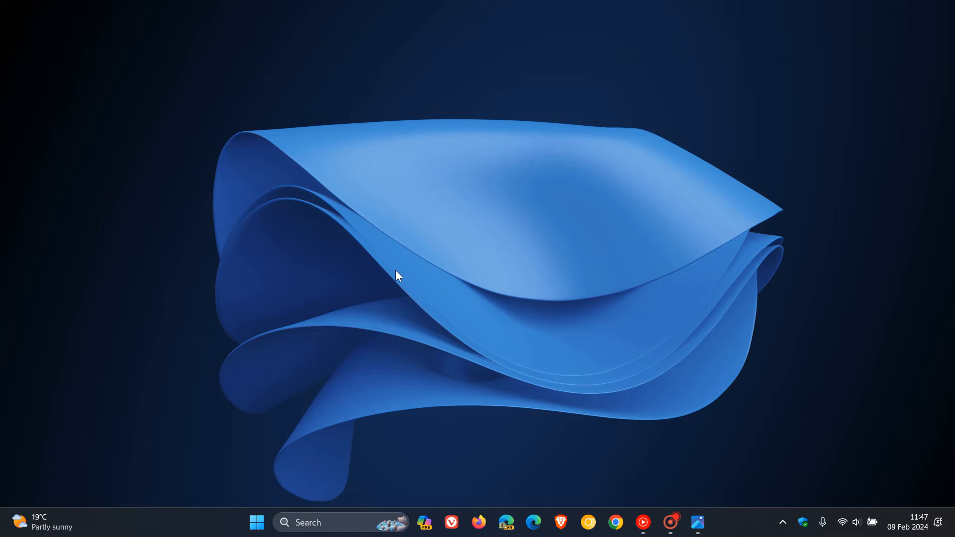
mouse_move(658, 246)
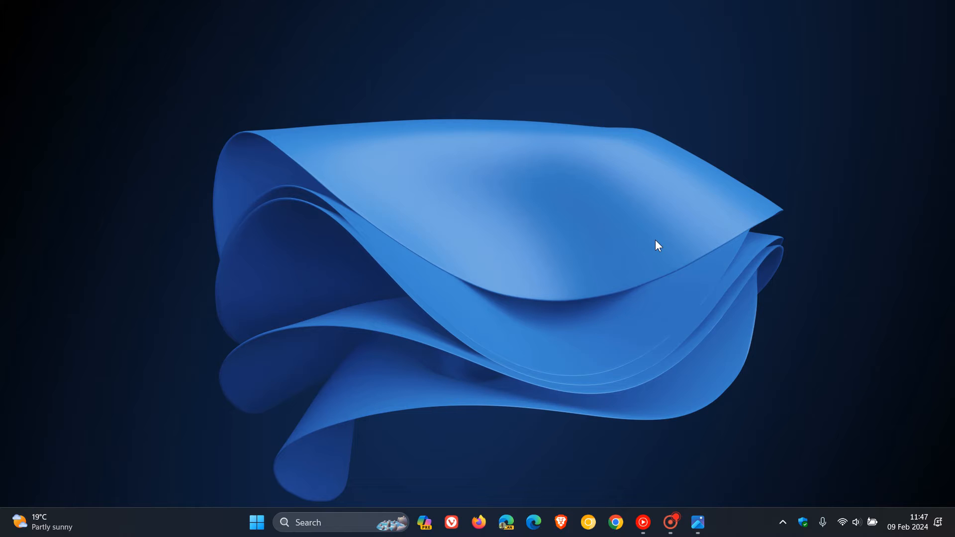
mouse_move(707, 378)
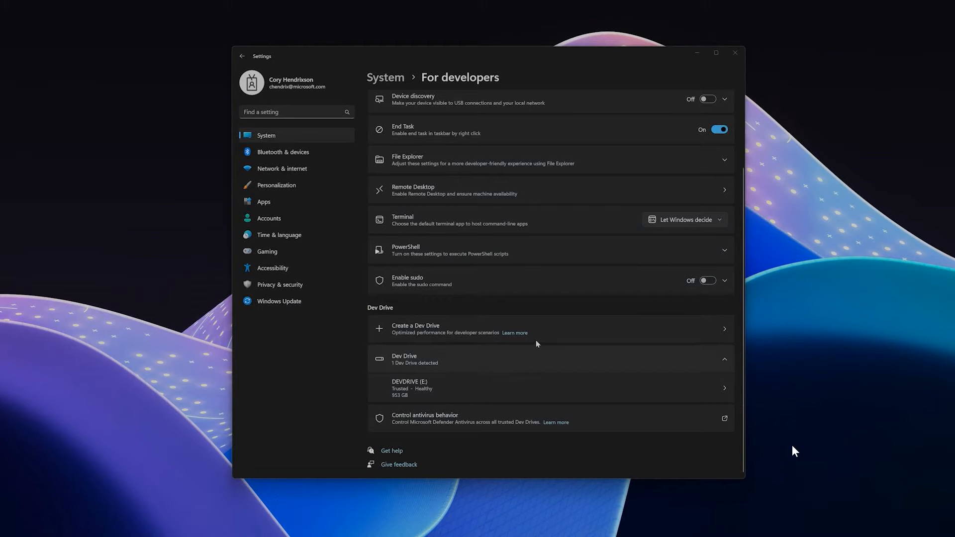
mouse_move(543, 286)
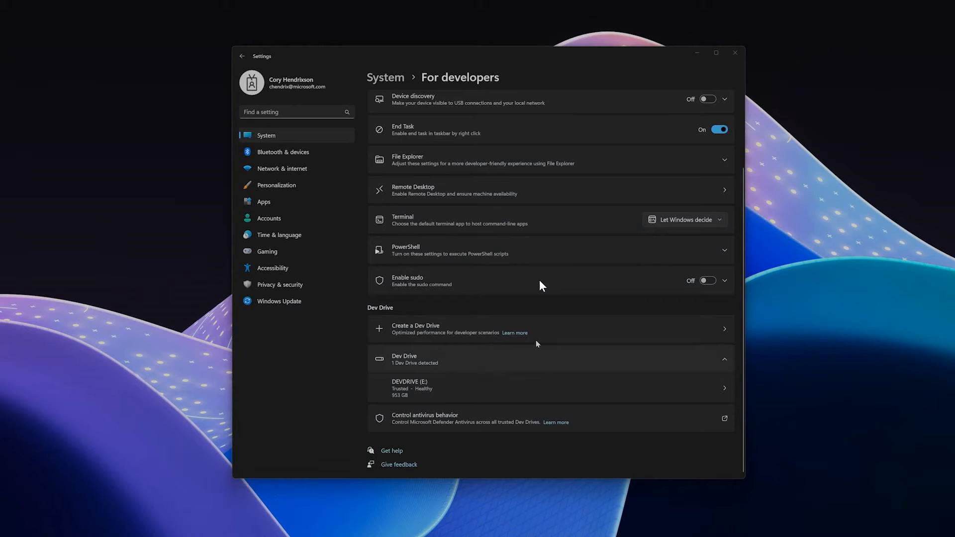
Switch the Enable sudo toggle to On on the For developers page
click(707, 280)
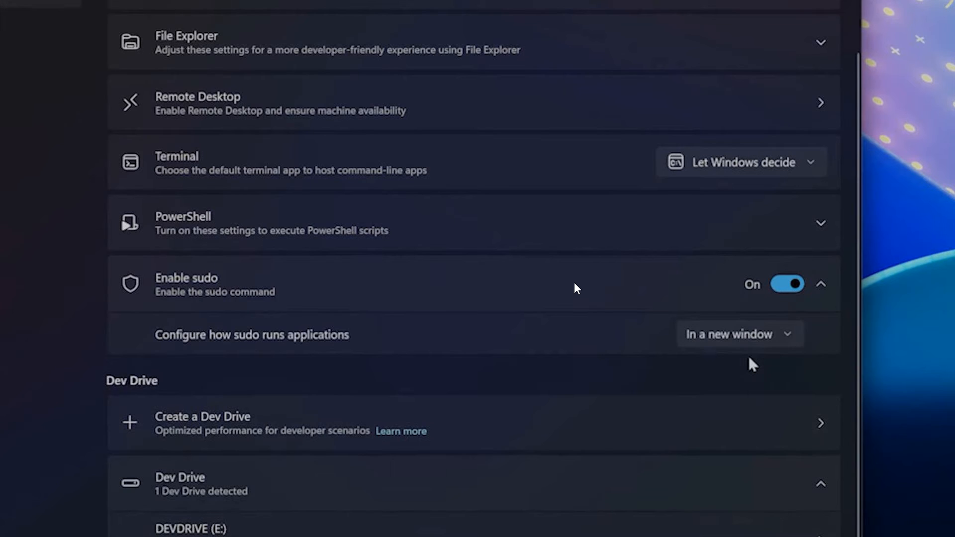
mouse_move(253, 286)
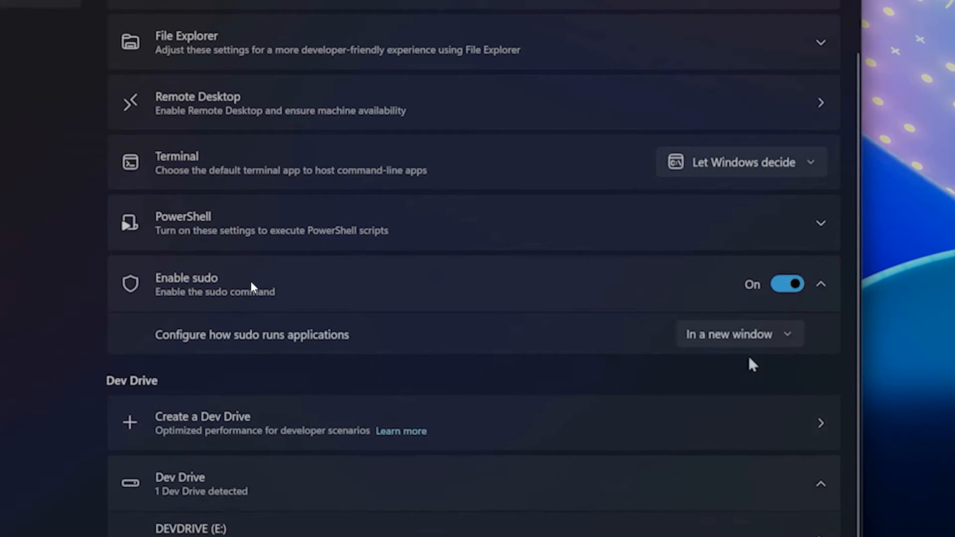
mouse_move(650, 315)
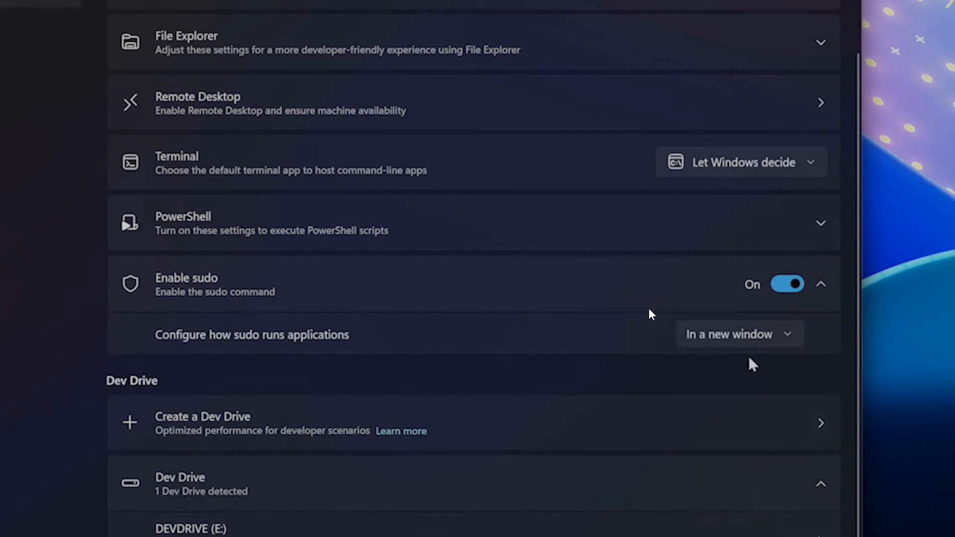
click(739, 335)
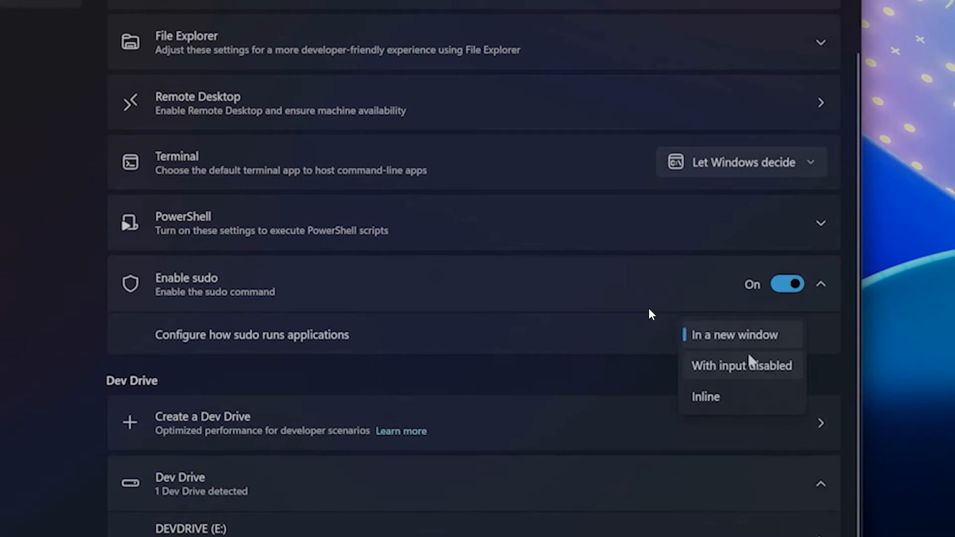
mouse_move(795, 336)
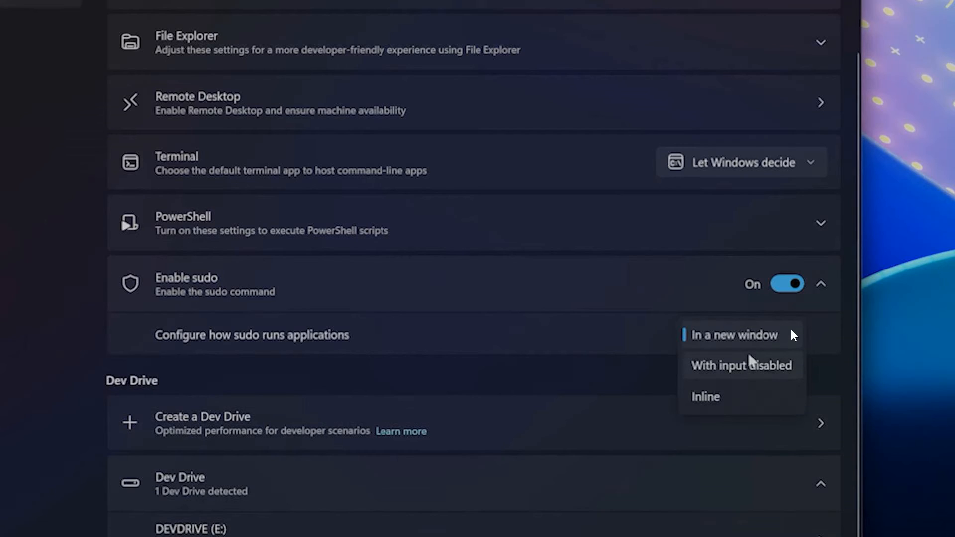
mouse_move(794, 374)
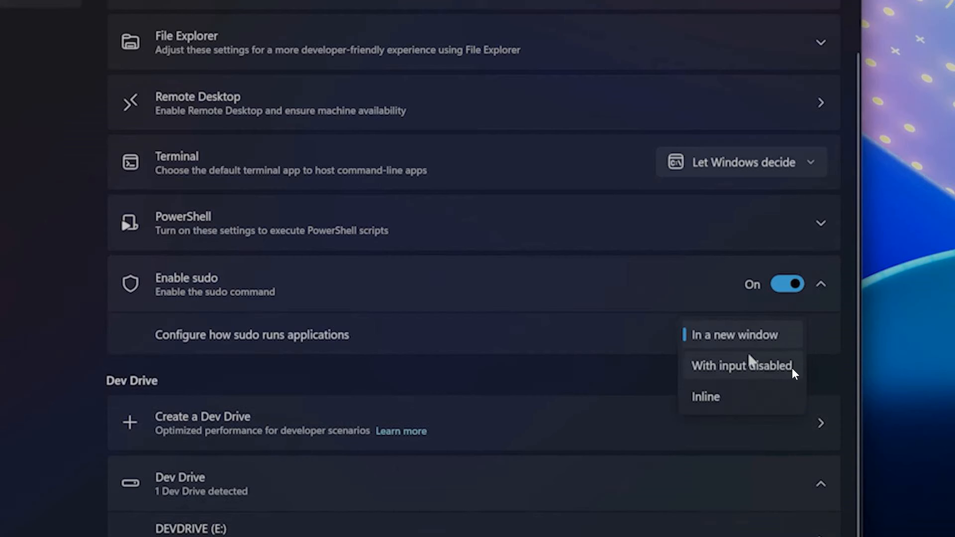
mouse_move(782, 413)
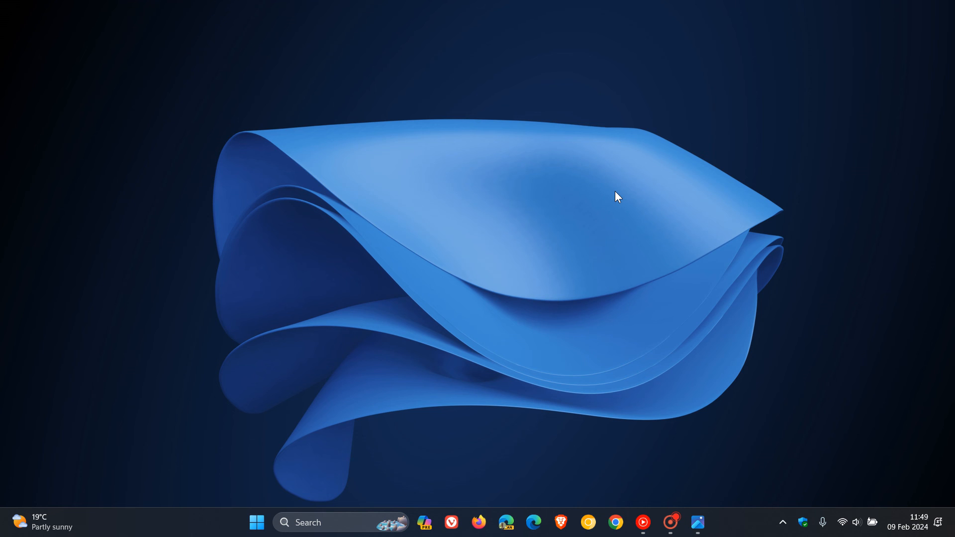
mouse_move(613, 193)
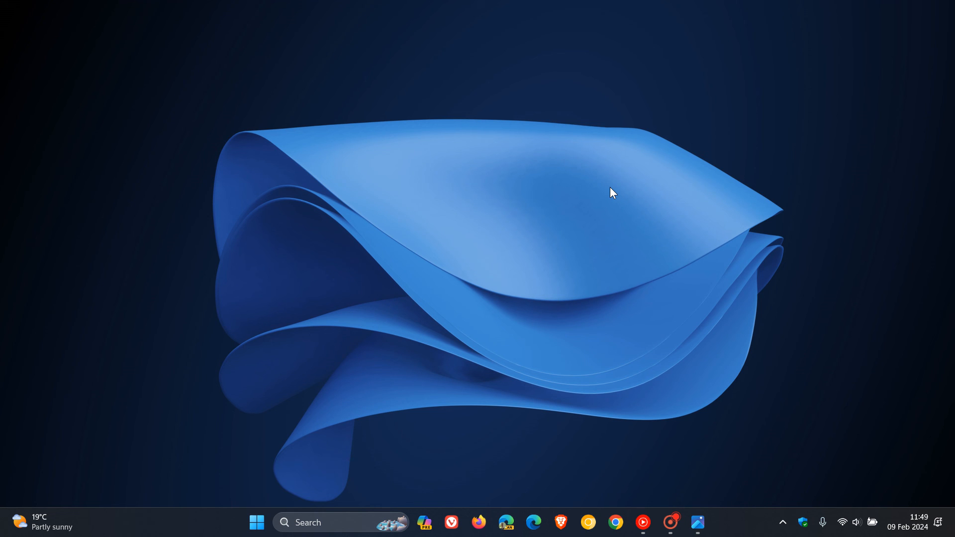